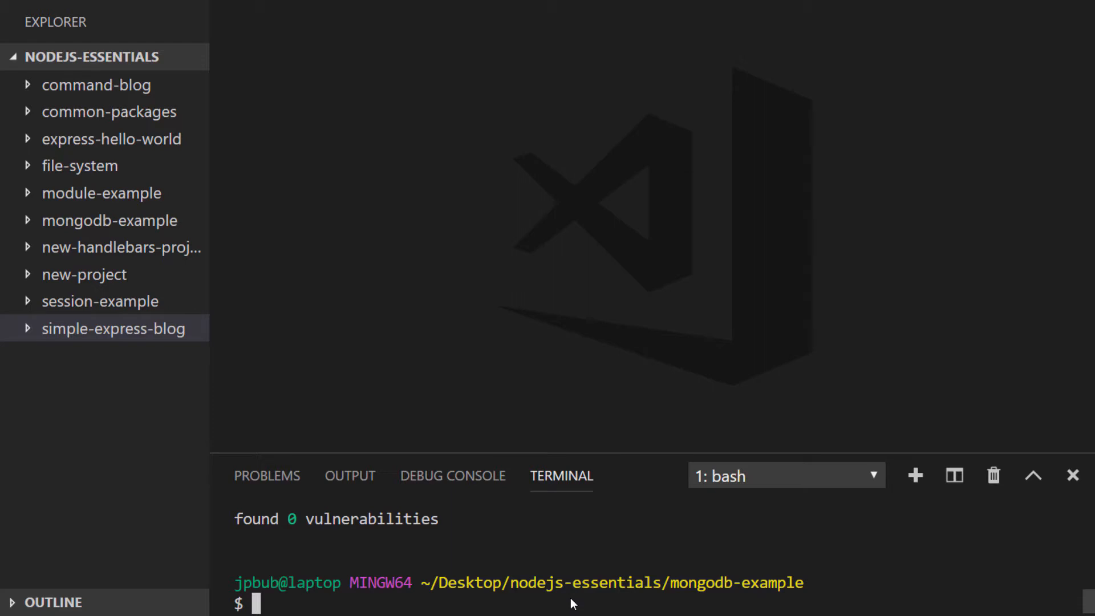
# Install the mongodb-example project's dependencies with npm install.
pyautogui.write('npm insta')
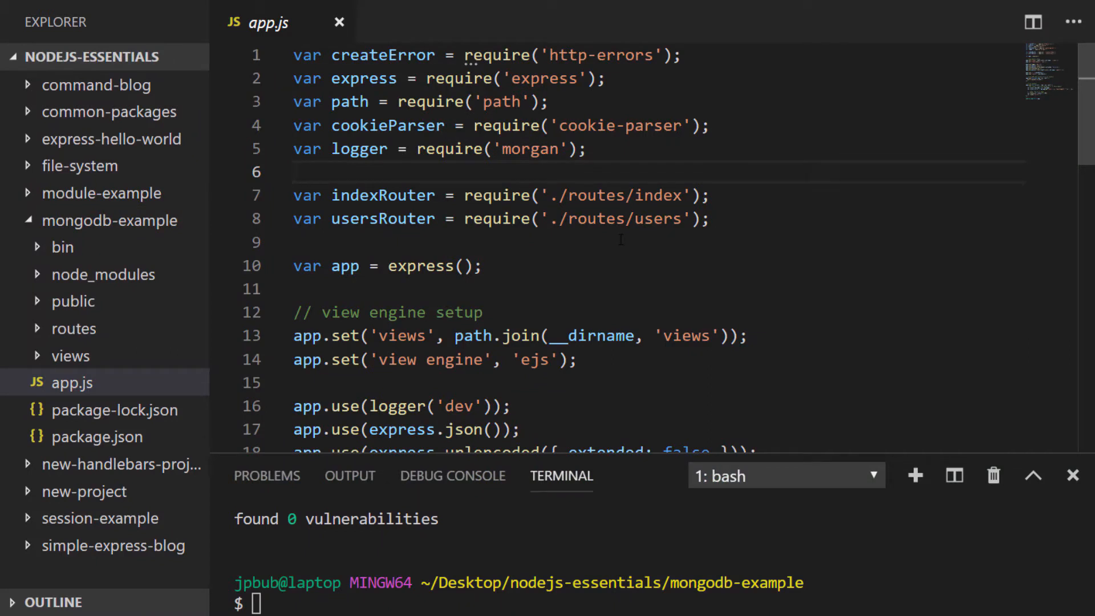
# Import MongoClient from 'mongodb' and place the cursor below the app setup for connecting.
pyautogui.write('const Mongo')
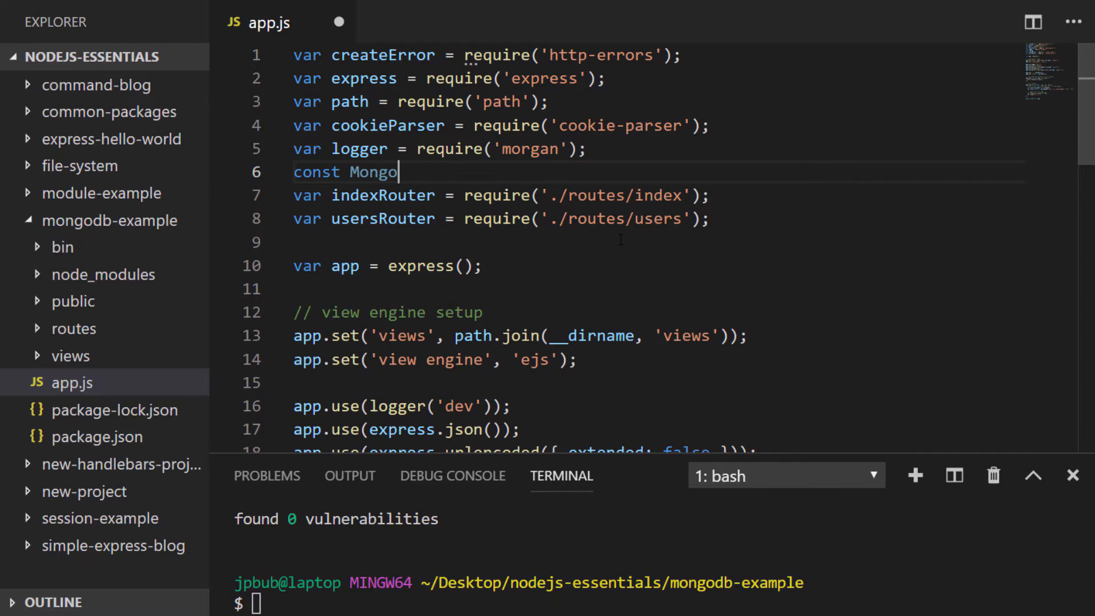
pyautogui.write("Client = require('mongodb').MongoClient;")
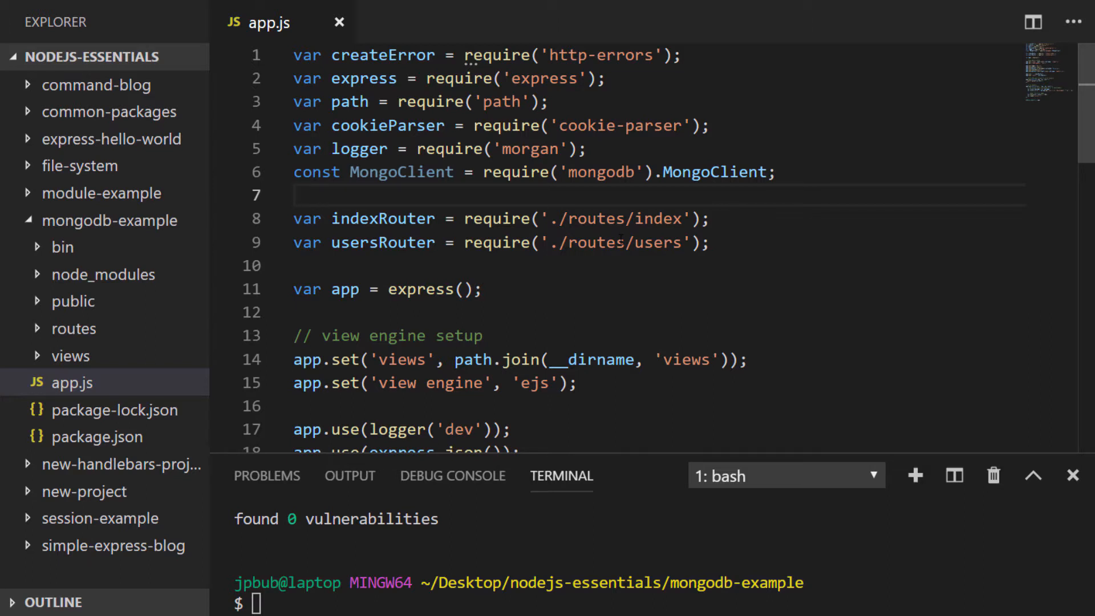
pyautogui.click(296, 195)
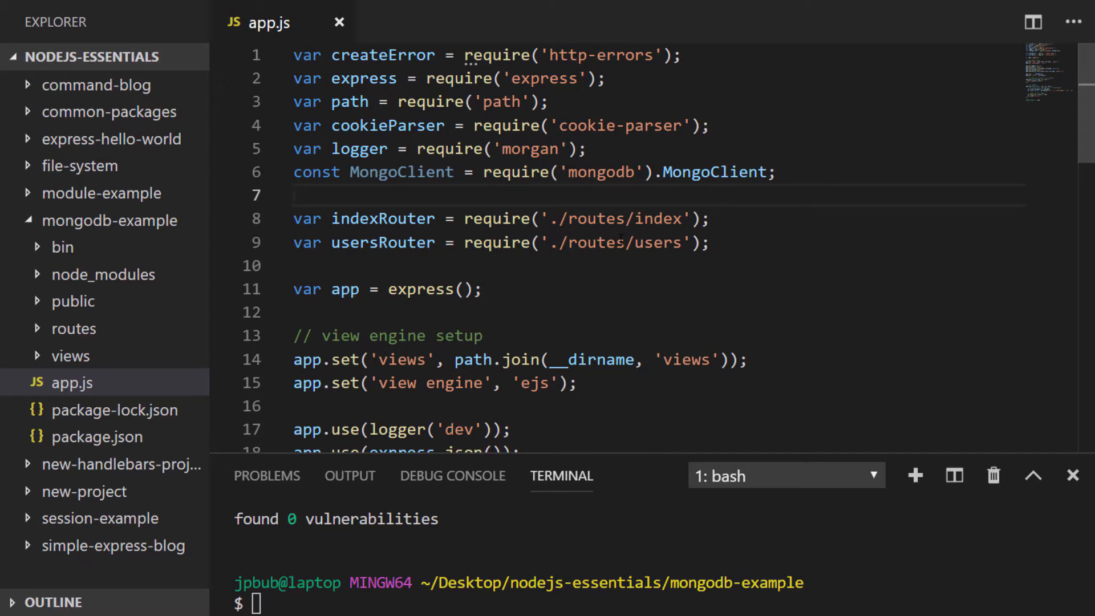
pyautogui.click(296, 195)
pyautogui.write("MongoClient.connect('mongodb://localhost:27017/blogdb', ")
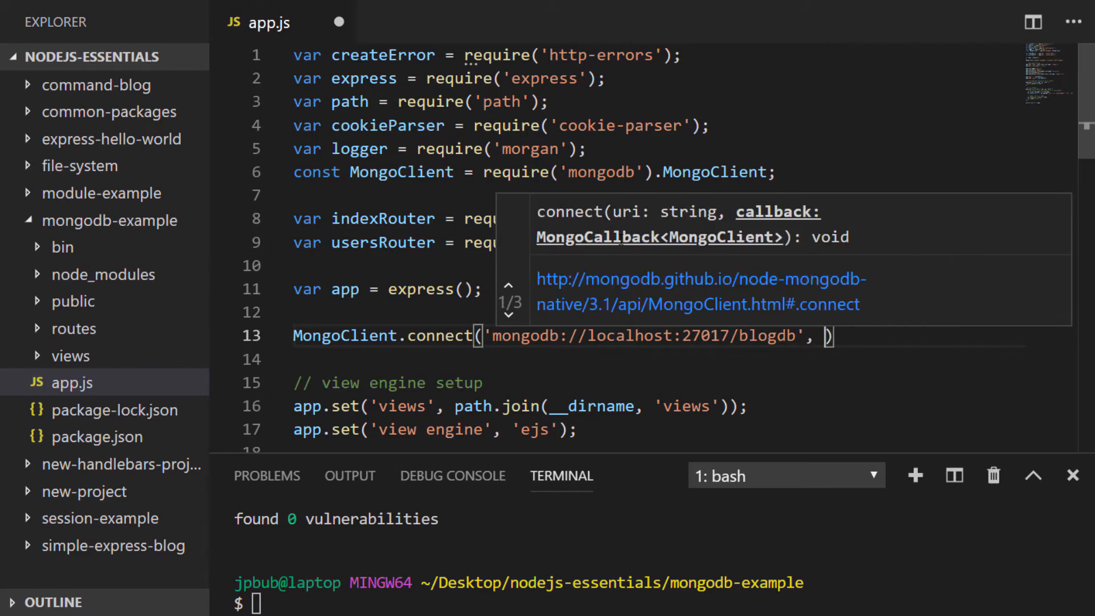
# Add the (err, client) => { callback to the blogdb connect call.
pyautogui.write('(err, client) => {')
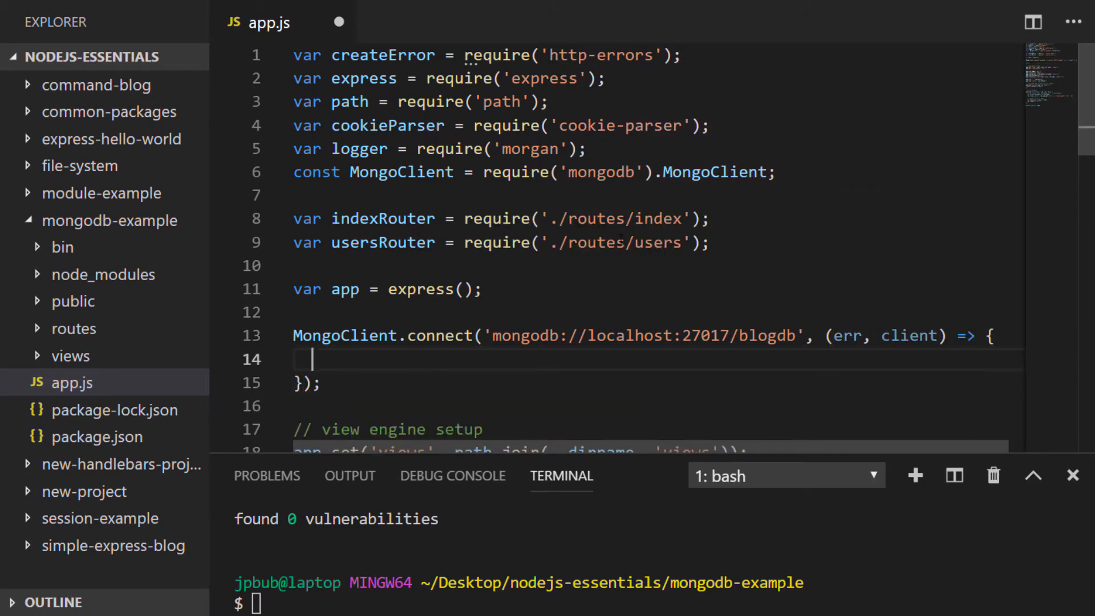
pyautogui.doubleClick(646, 335)
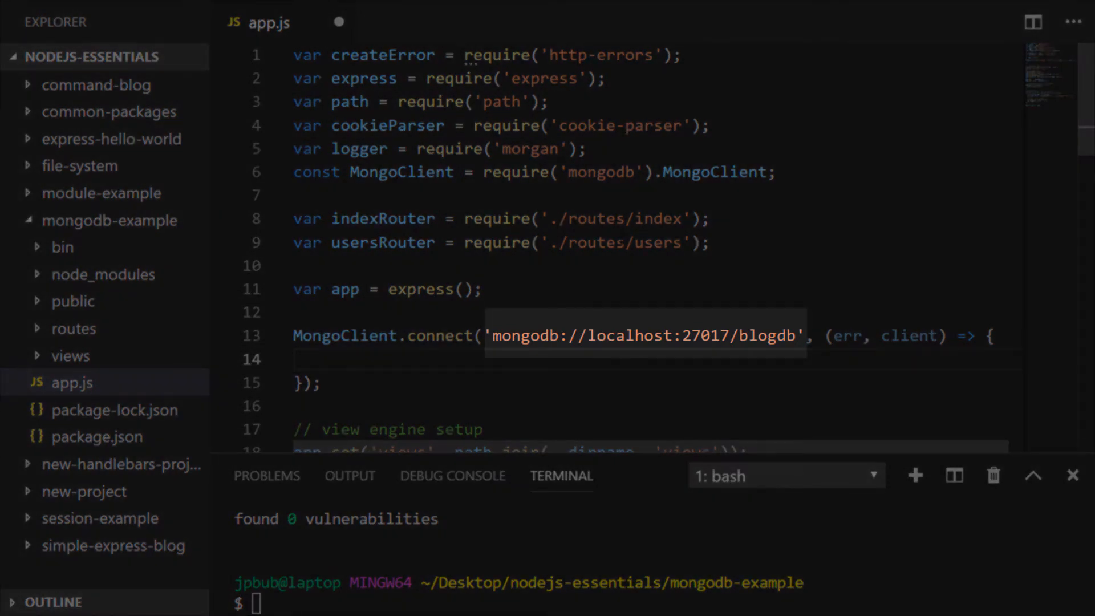
pyautogui.click(311, 358)
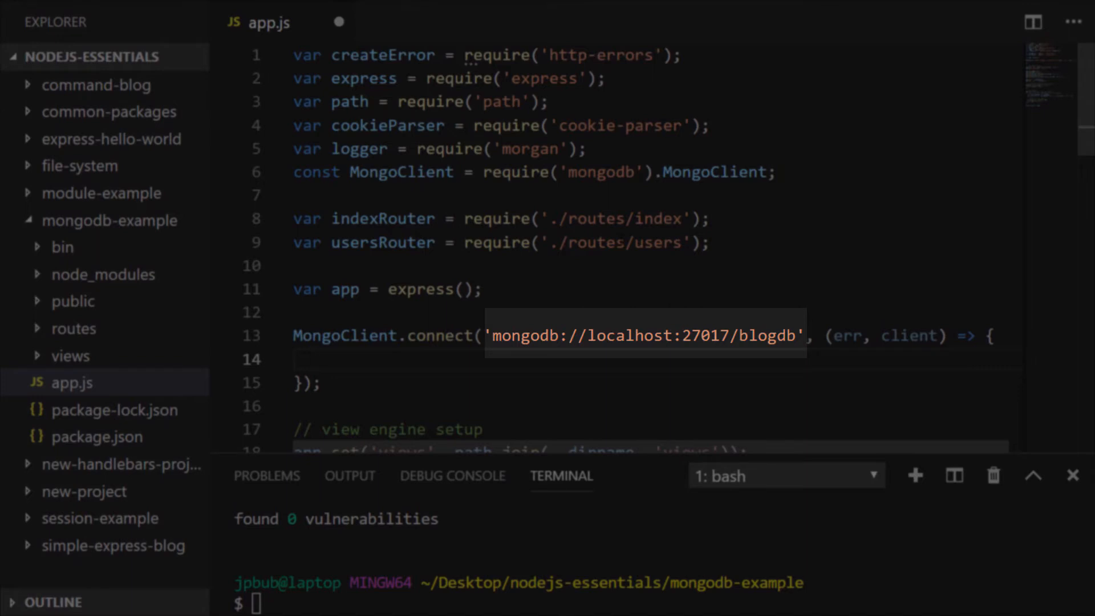
pyautogui.click(314, 359)
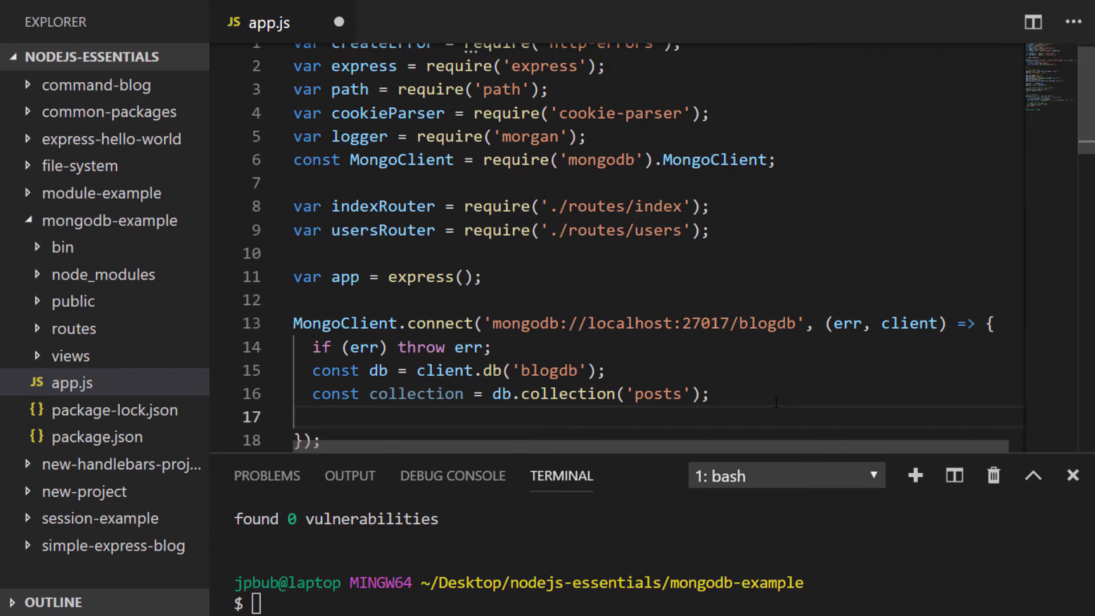
# Add app.locals.collection = collection; at the end of the connection callback.
pyautogui.click(312, 416)
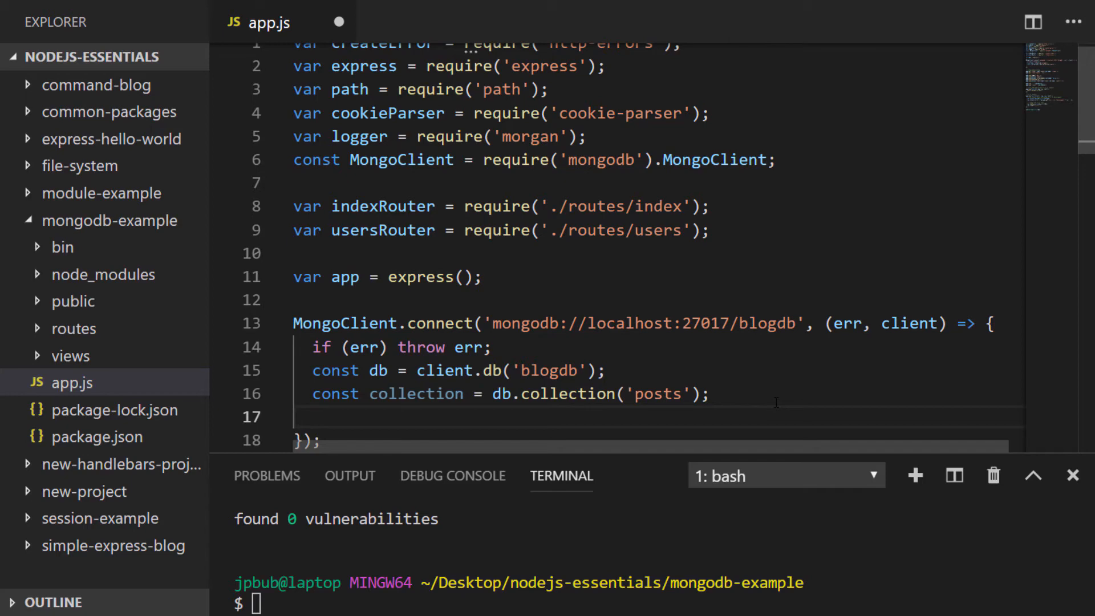
pyautogui.write('app.local')
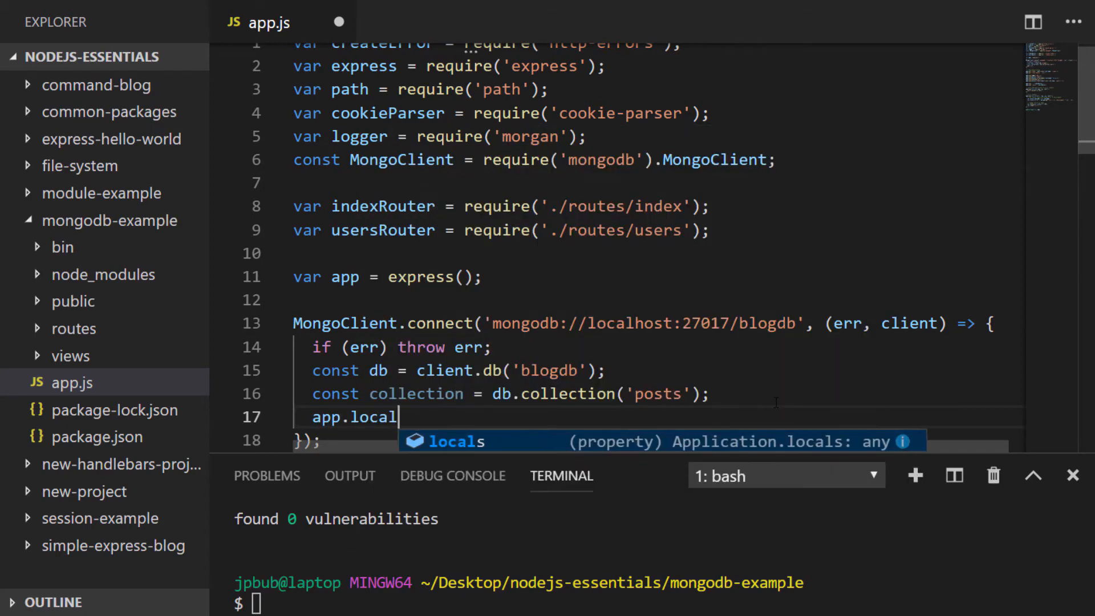
pyautogui.write('s.collection = collection;')
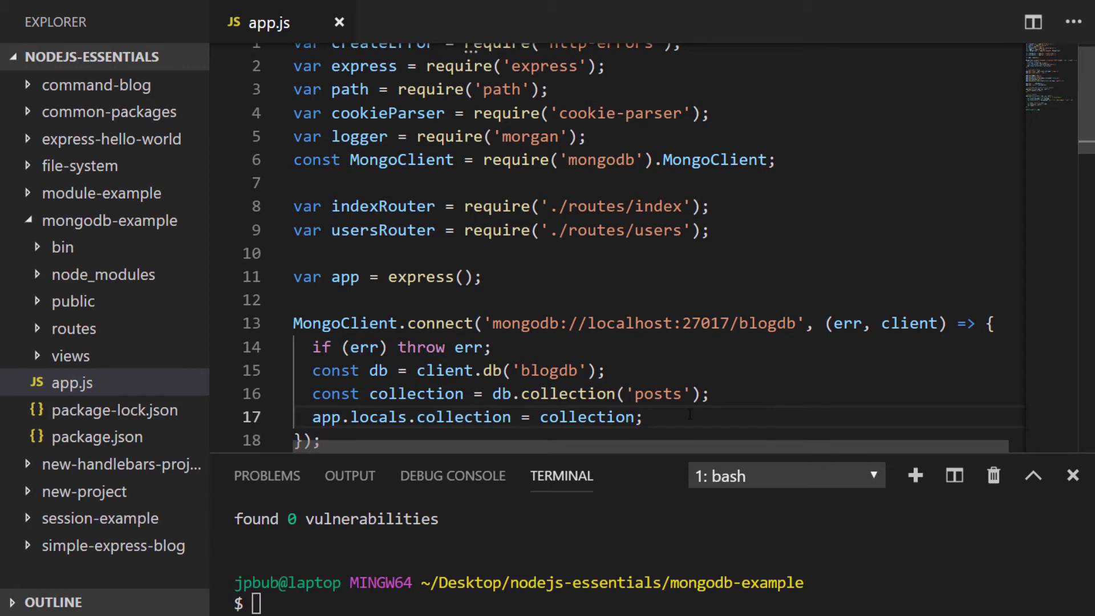
pyautogui.click(88, 355)
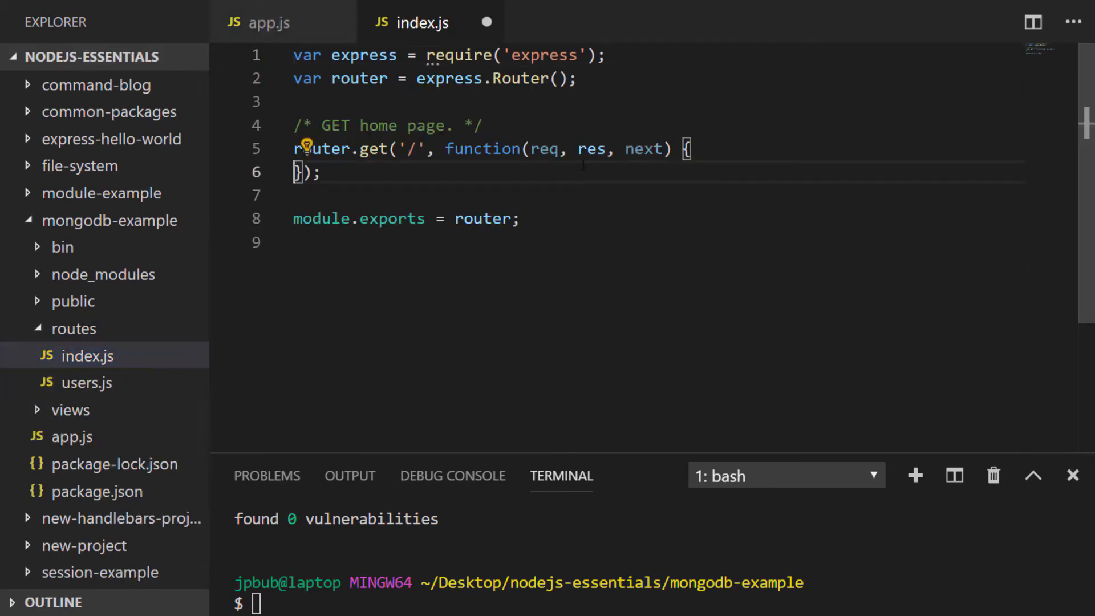
# Make the home route read req.app.locals.collection and return collection.find({}).toArray() results as JSON.
pyautogui.write('const collection = req.qpp.')
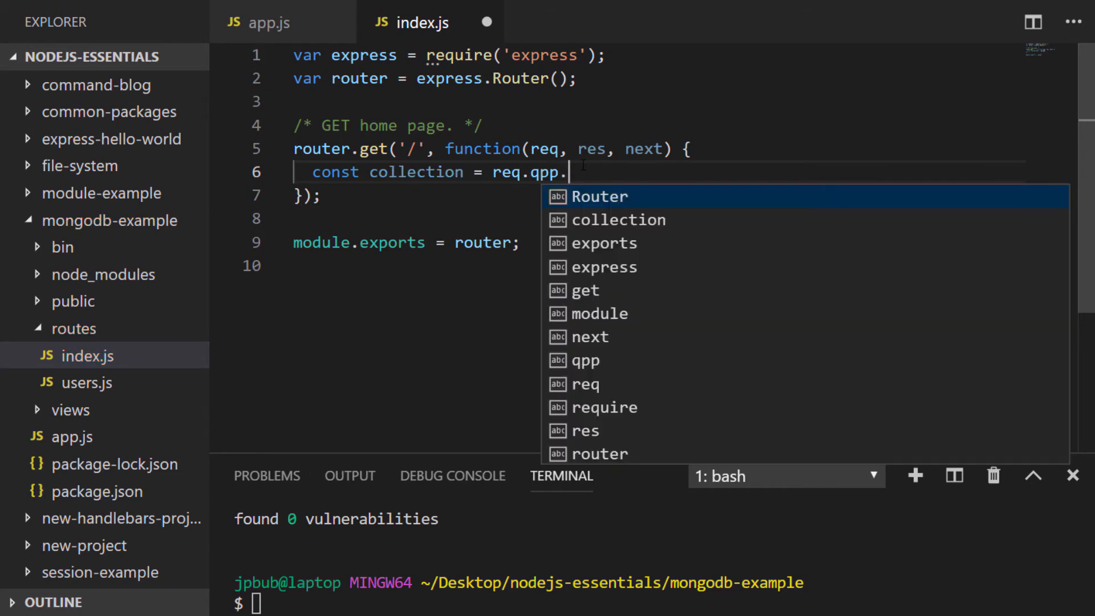
pyautogui.write('app.locals.collection;')
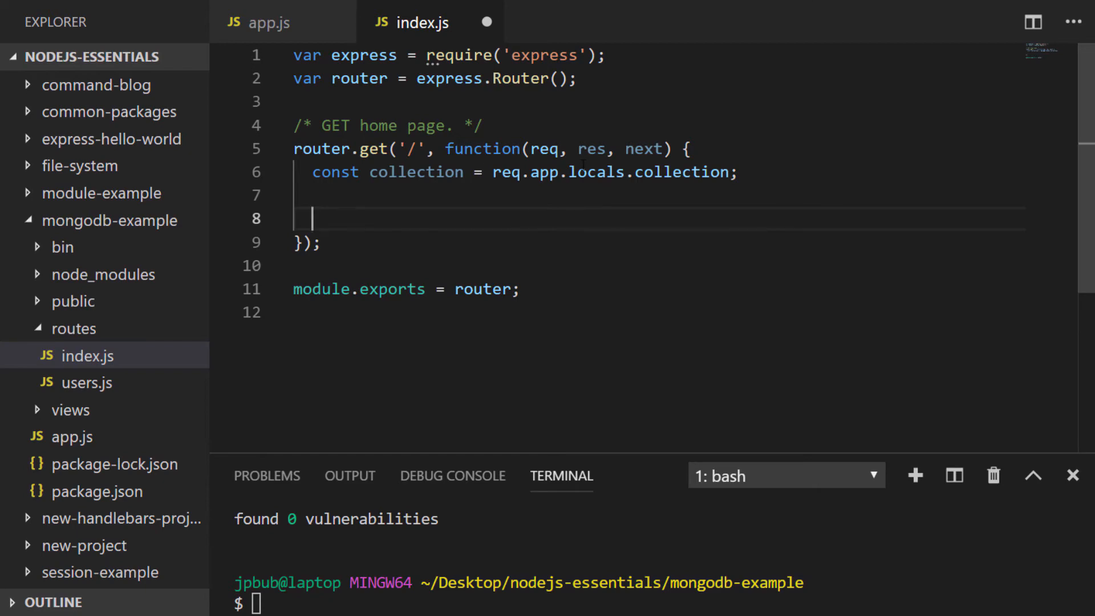
pyautogui.write('collection.find({}).')
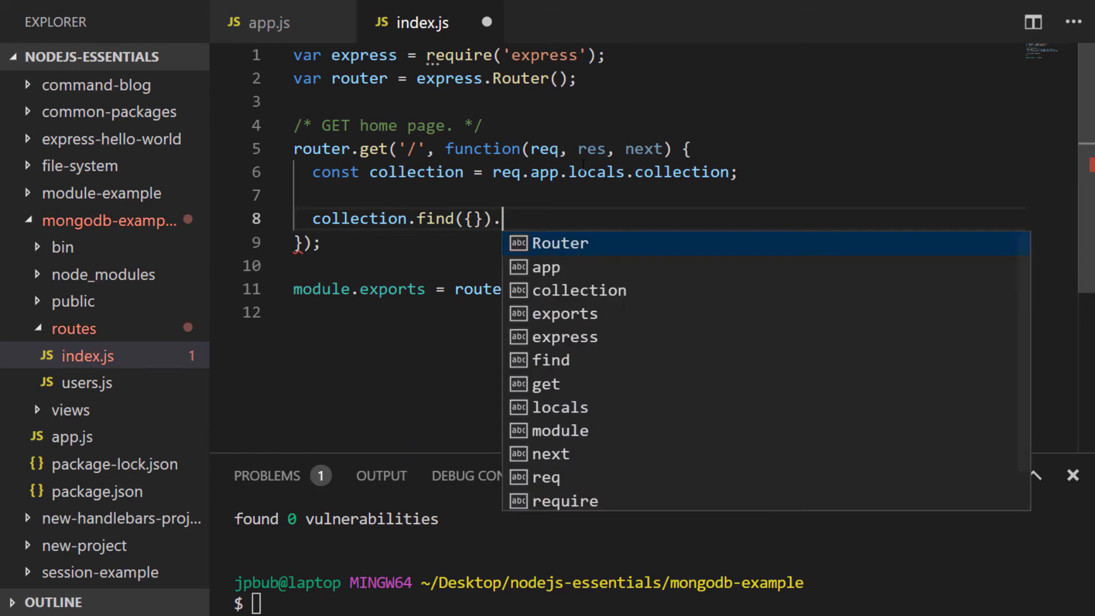
pyautogui.write('toArray().then(re')
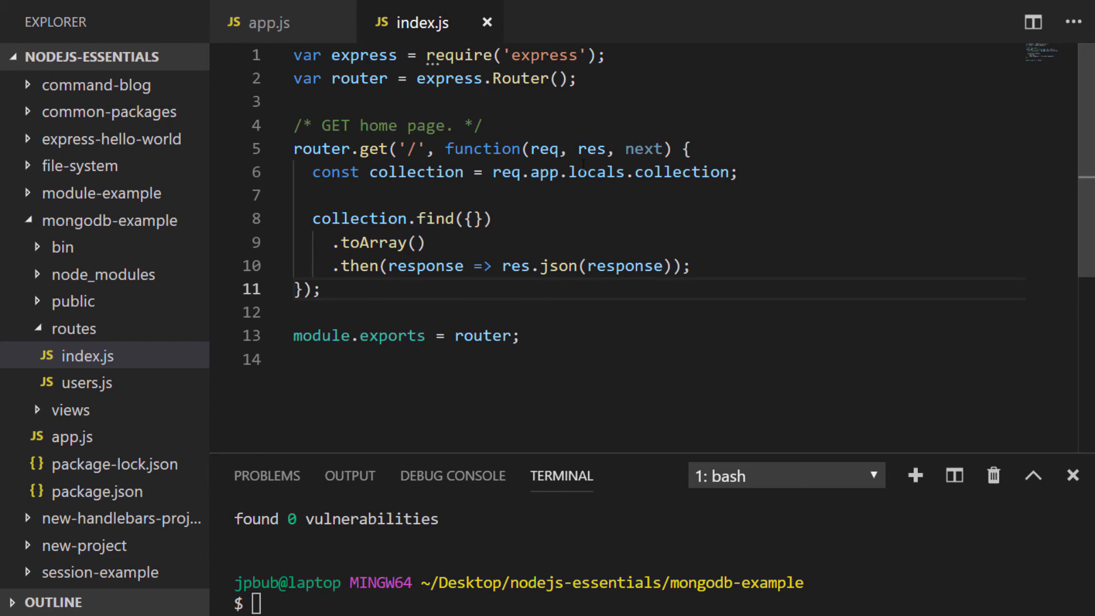
# Rename the route's response parameter to data in both places.
pyautogui.click(321, 289)
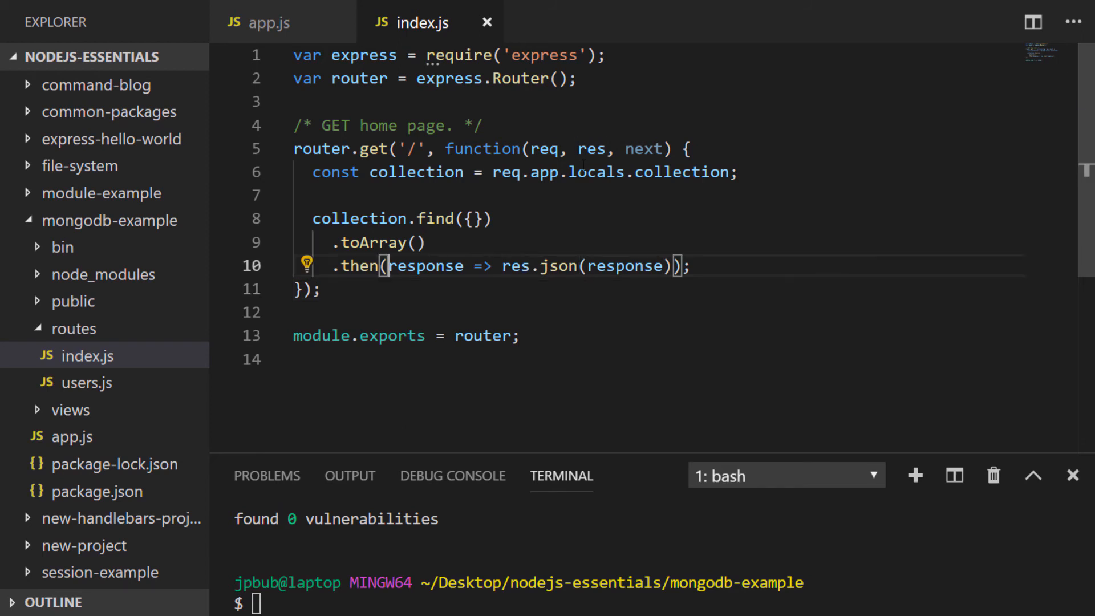
pyautogui.write('data')
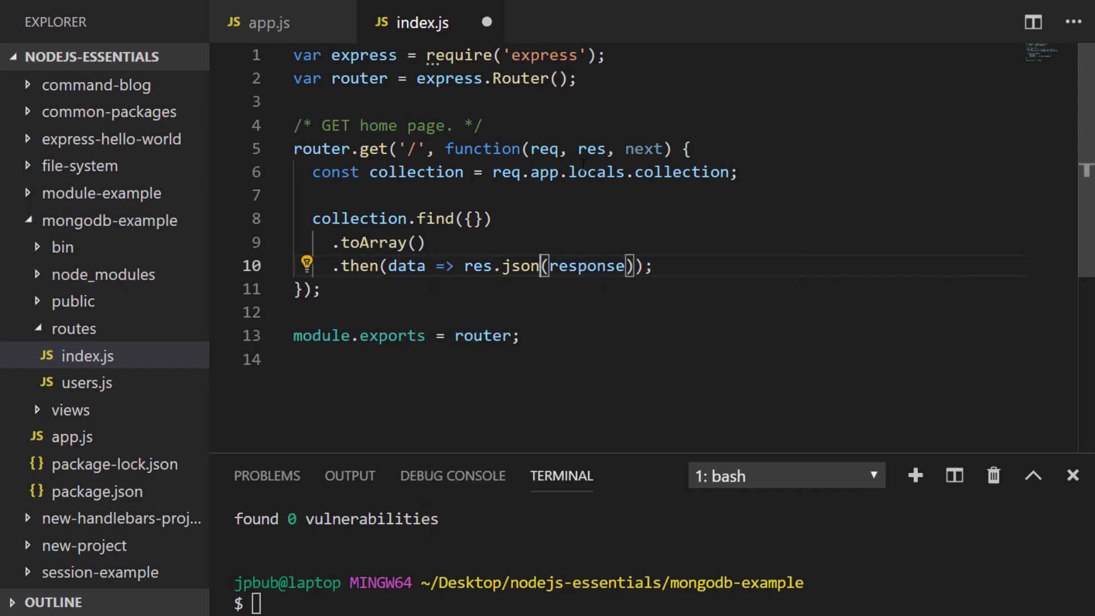
pyautogui.write('data')
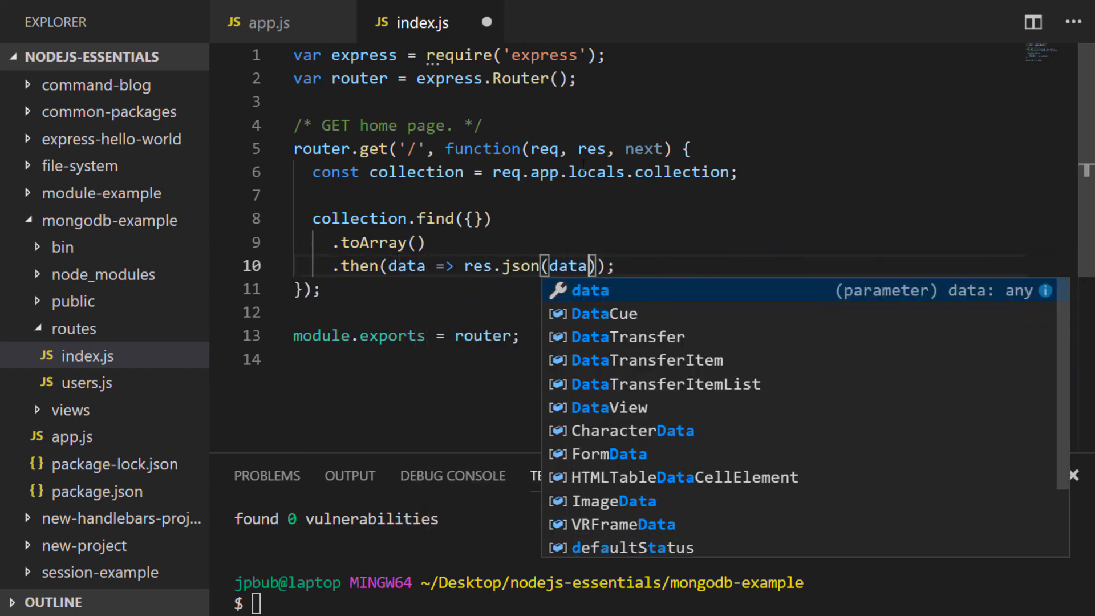
pyautogui.press('Escape')
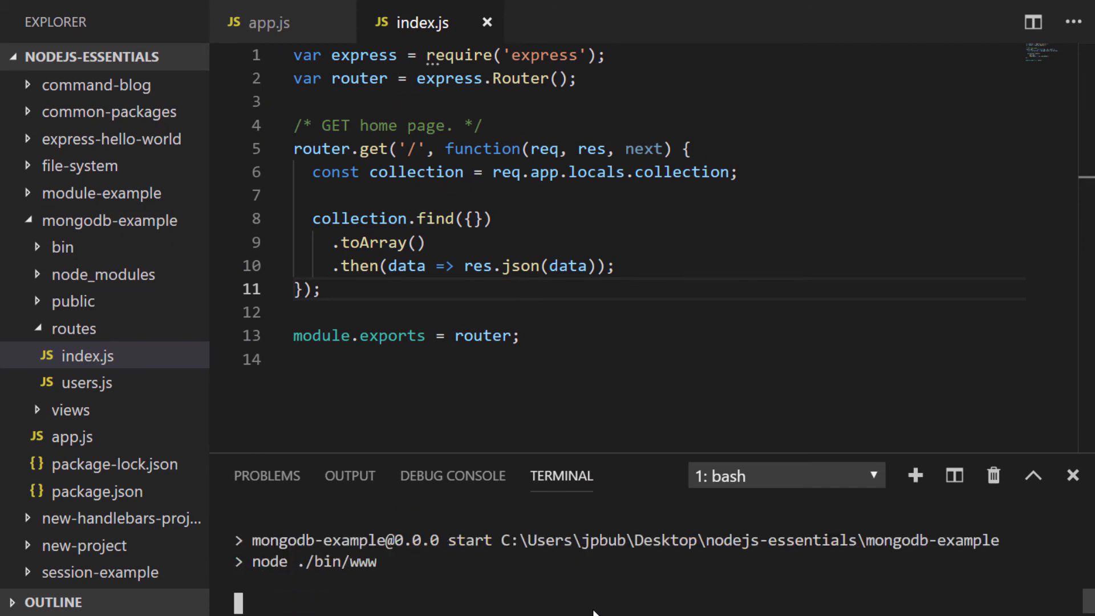
# Load localhost:3000 in Google Chrome.
pyautogui.click(441, 598)
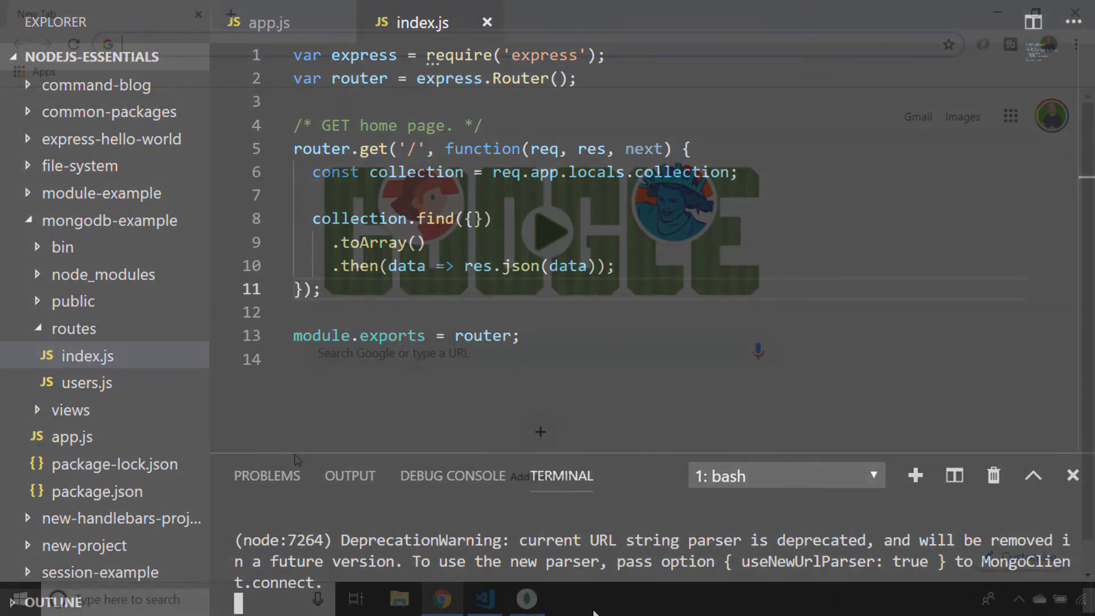
pyautogui.click(441, 600)
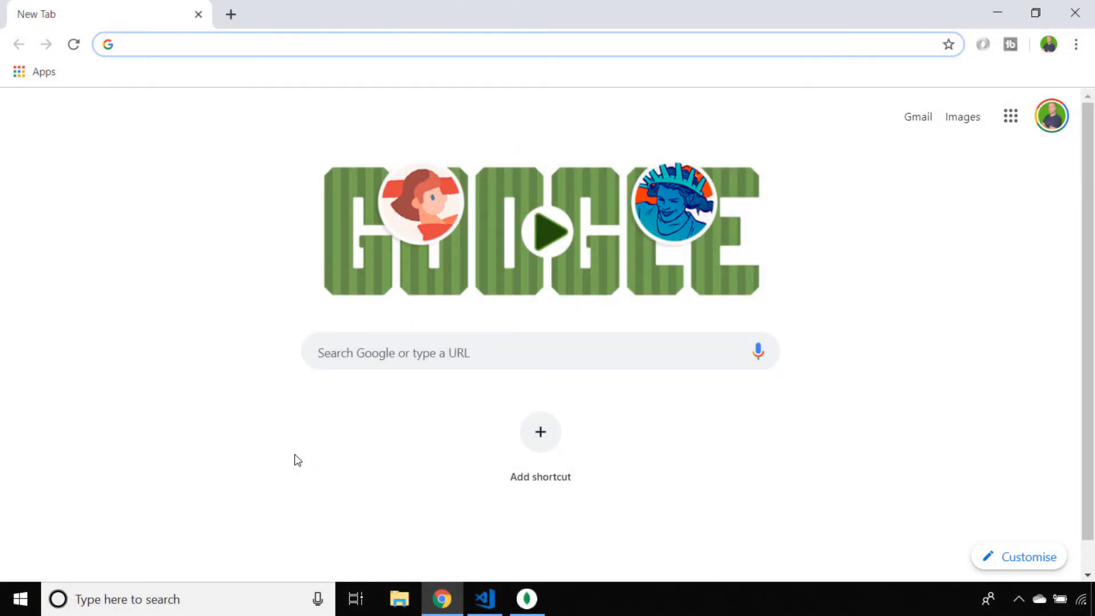
pyautogui.write('localhost:3000')
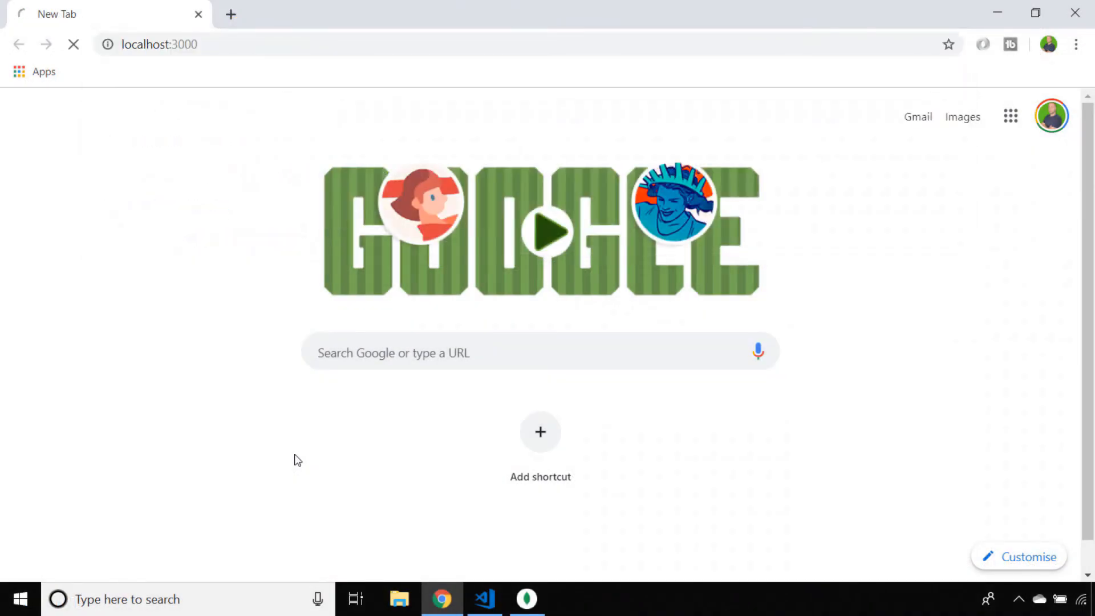